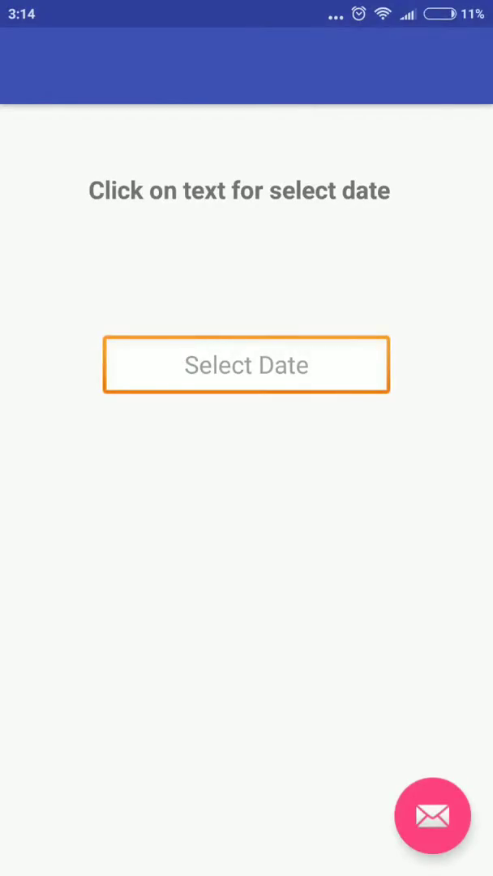
Open the calendar dialog from the empty Select Date field.
click(247, 364)
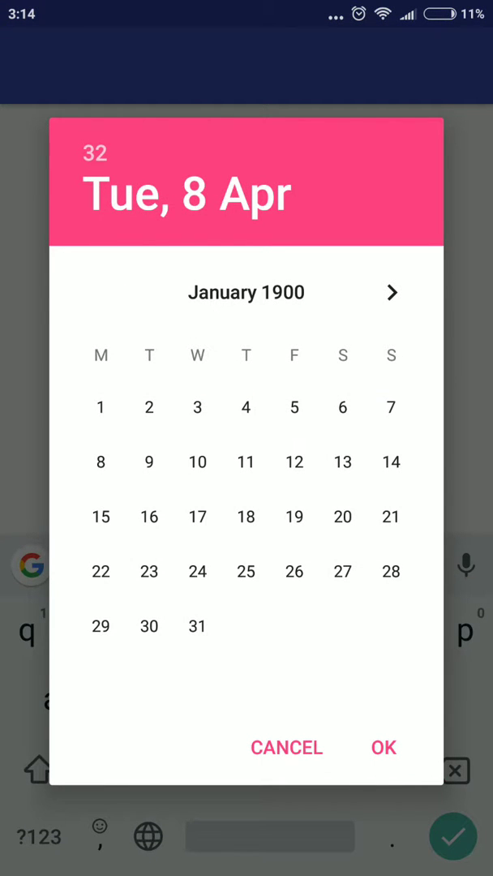
Page the calendar forward to January 1905, pick 21, and dismiss the keyboard.
click(392, 293)
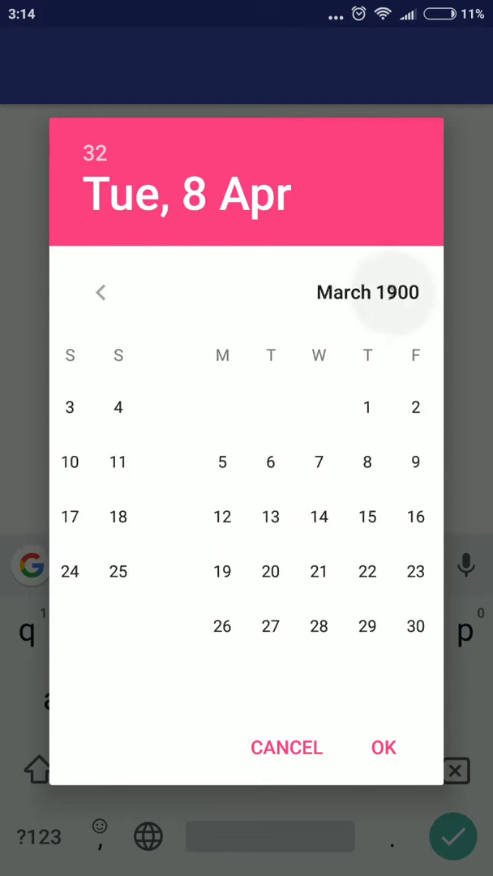
click(100, 293)
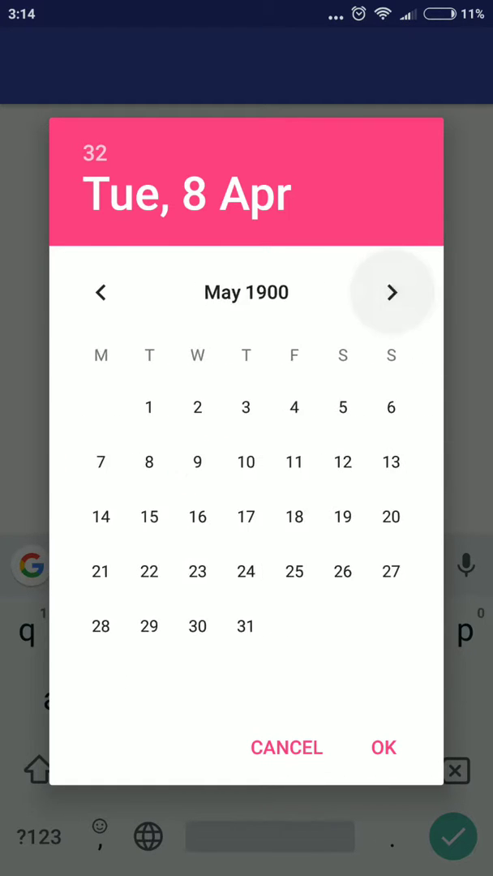
click(392, 293)
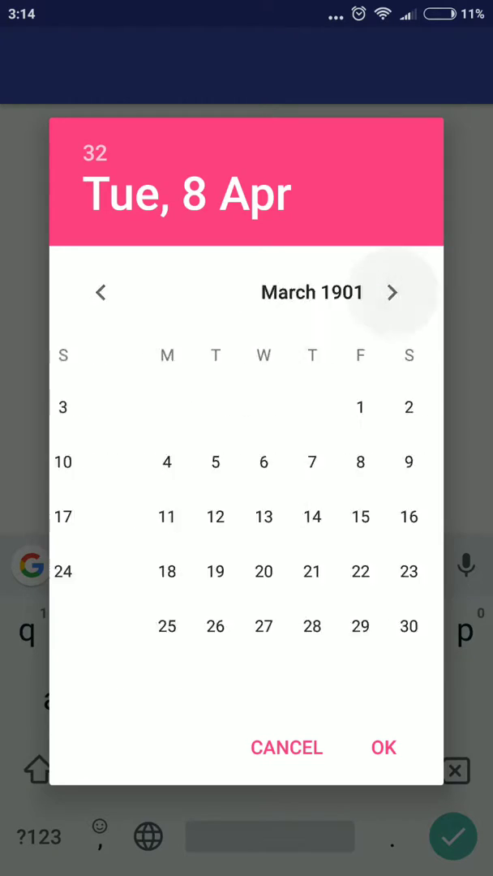
click(392, 292)
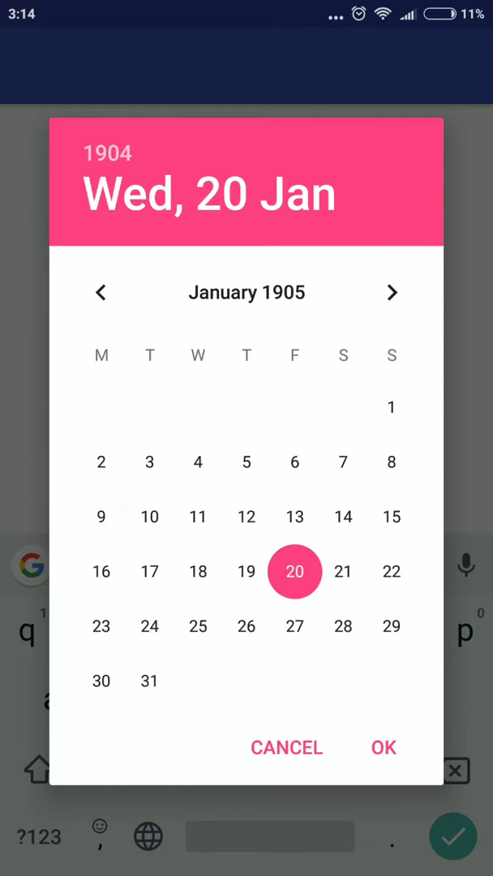
click(342, 571)
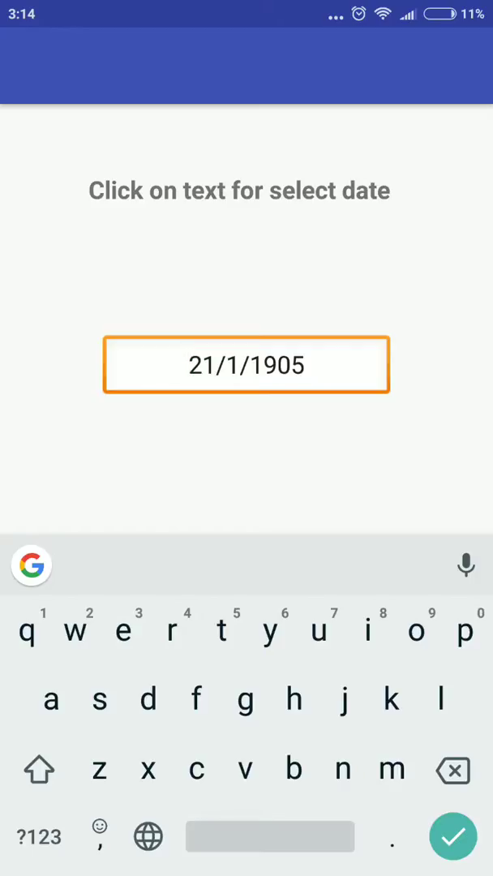
click(453, 836)
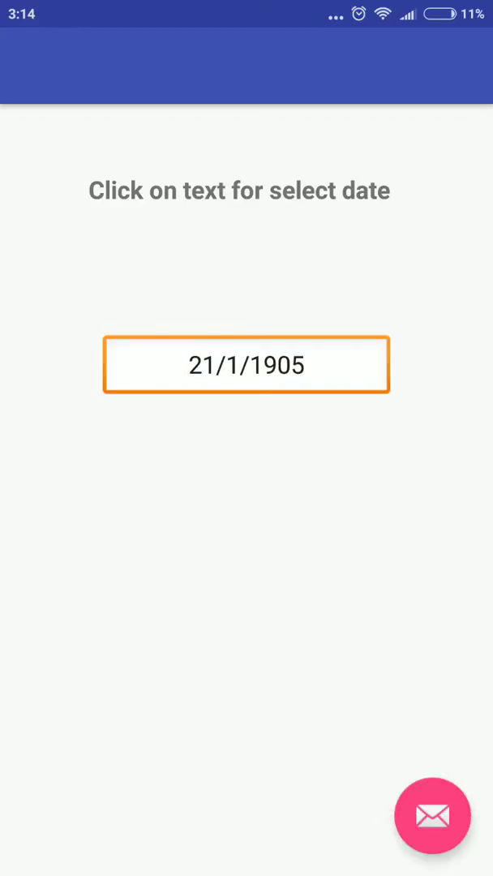
Pick and confirm 24 February 1900 in the calendar, then reopen the picker.
click(247, 364)
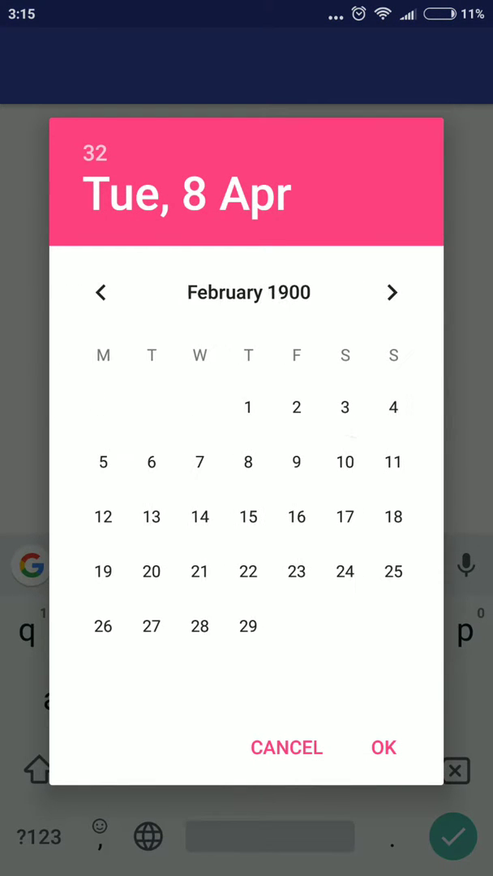
click(342, 571)
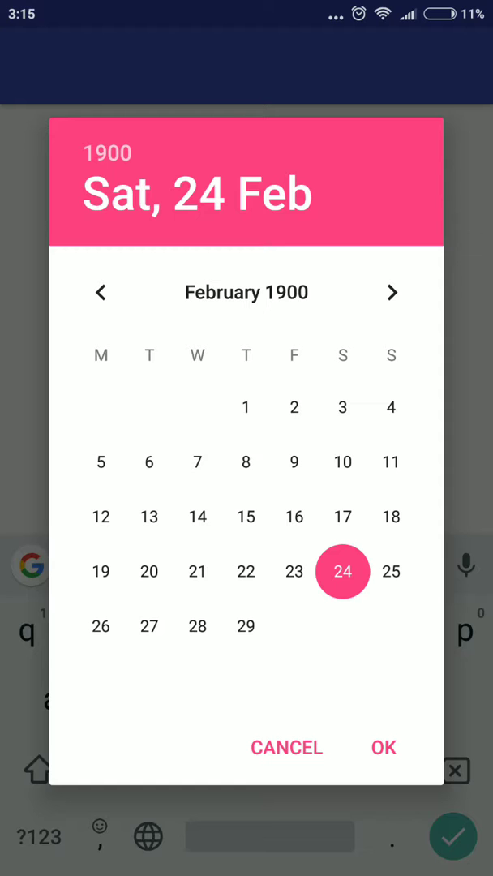
click(383, 747)
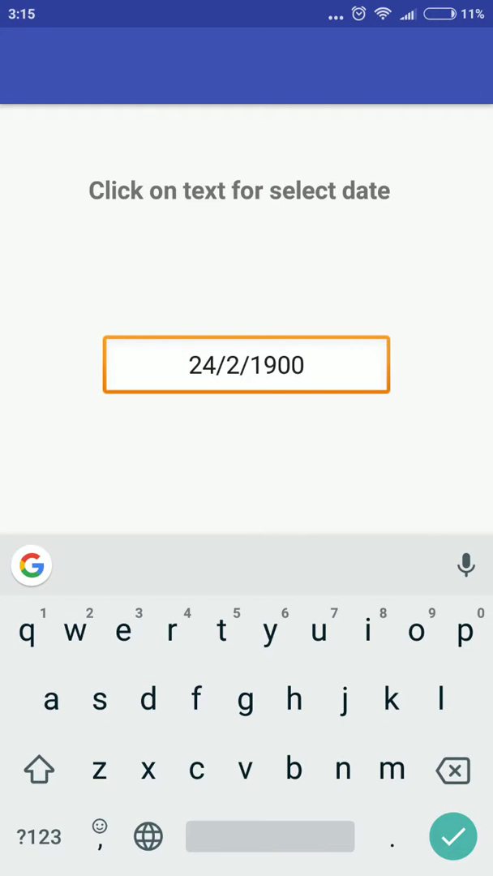
click(247, 364)
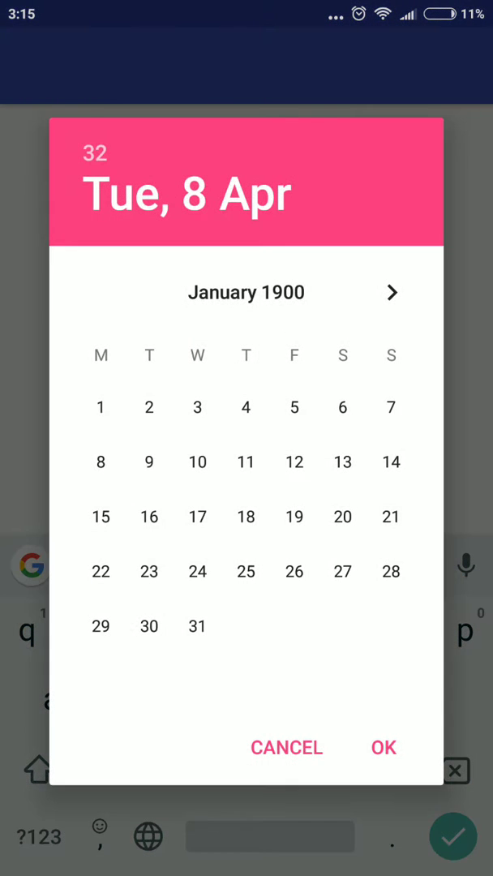
Accept the default date, then pick new dates, ending at 12 July 1900, and reopen the picker.
click(383, 747)
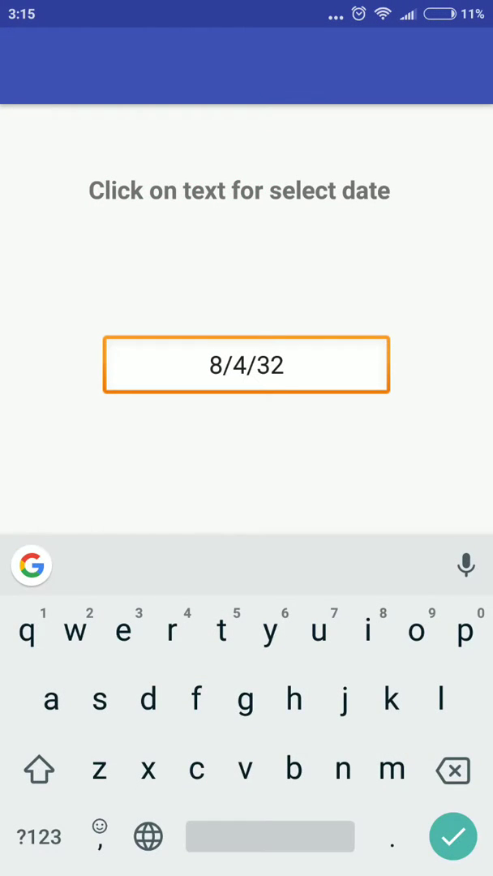
click(245, 364)
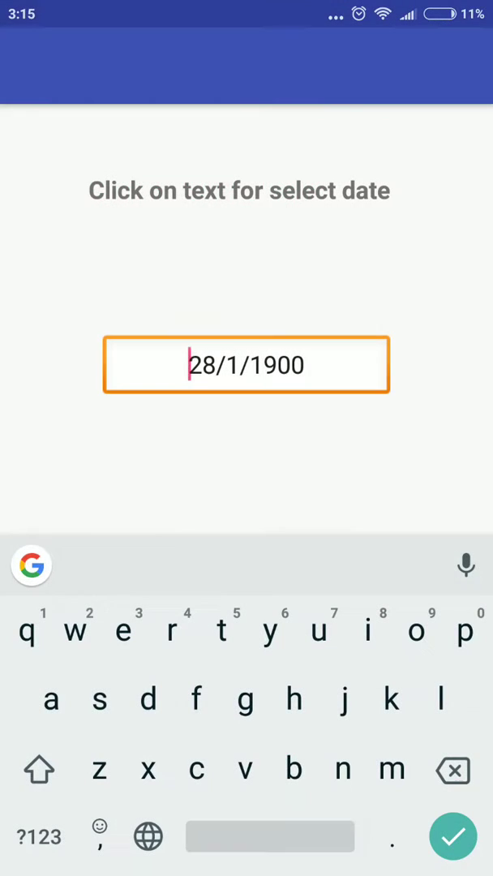
click(247, 364)
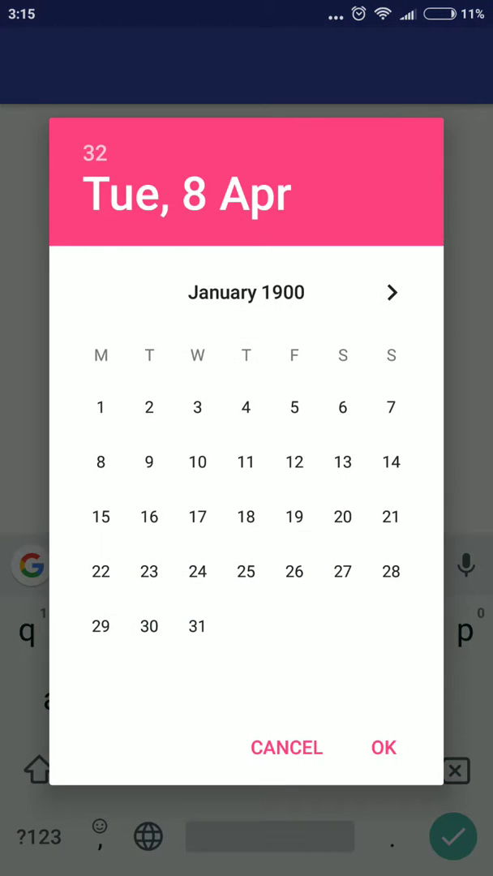
click(382, 747)
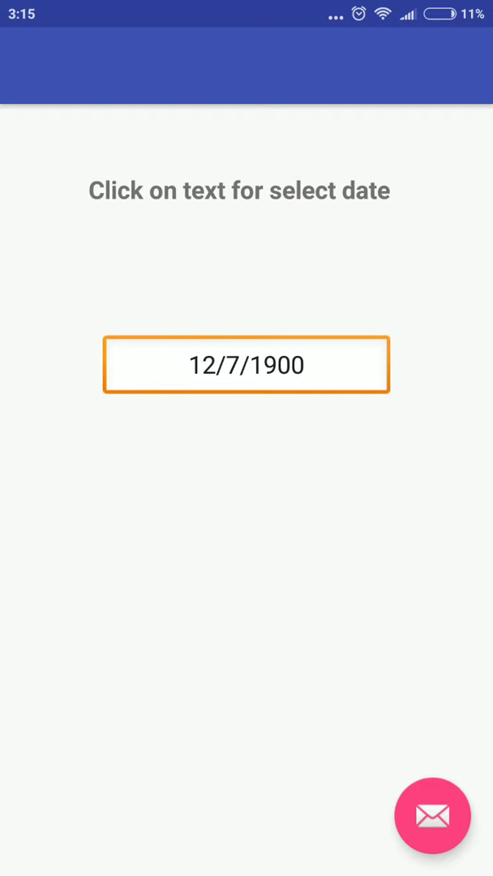
click(247, 364)
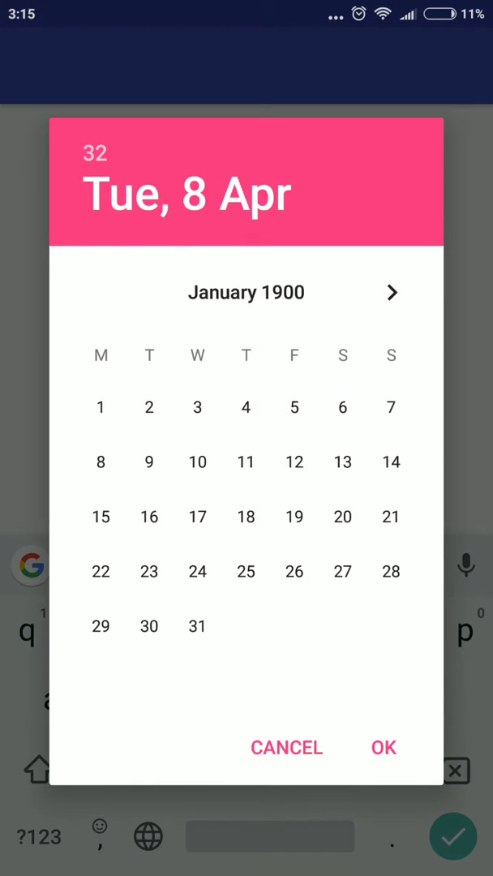
Advance the calendar to July 1900 and confirm 6 July 1900.
click(391, 292)
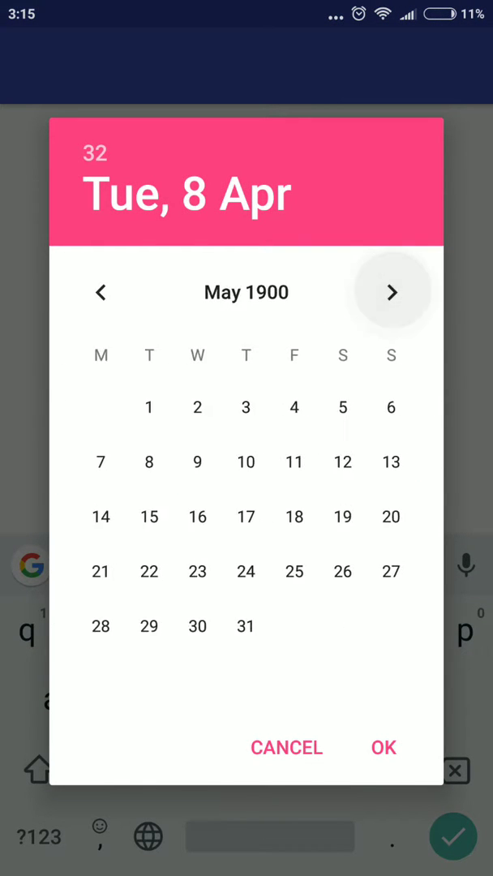
click(392, 292)
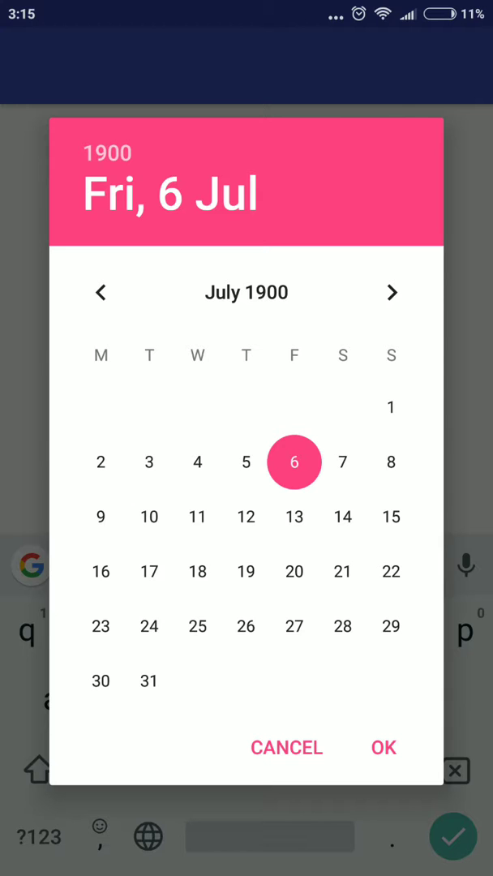
click(384, 747)
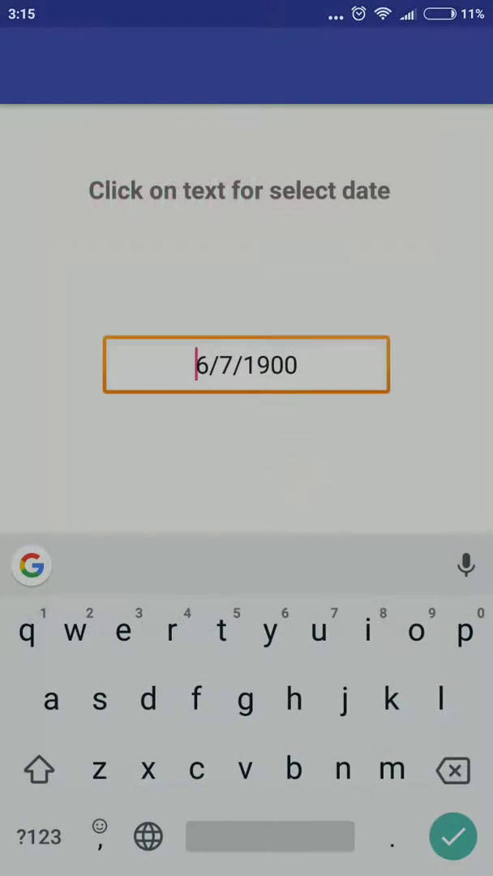